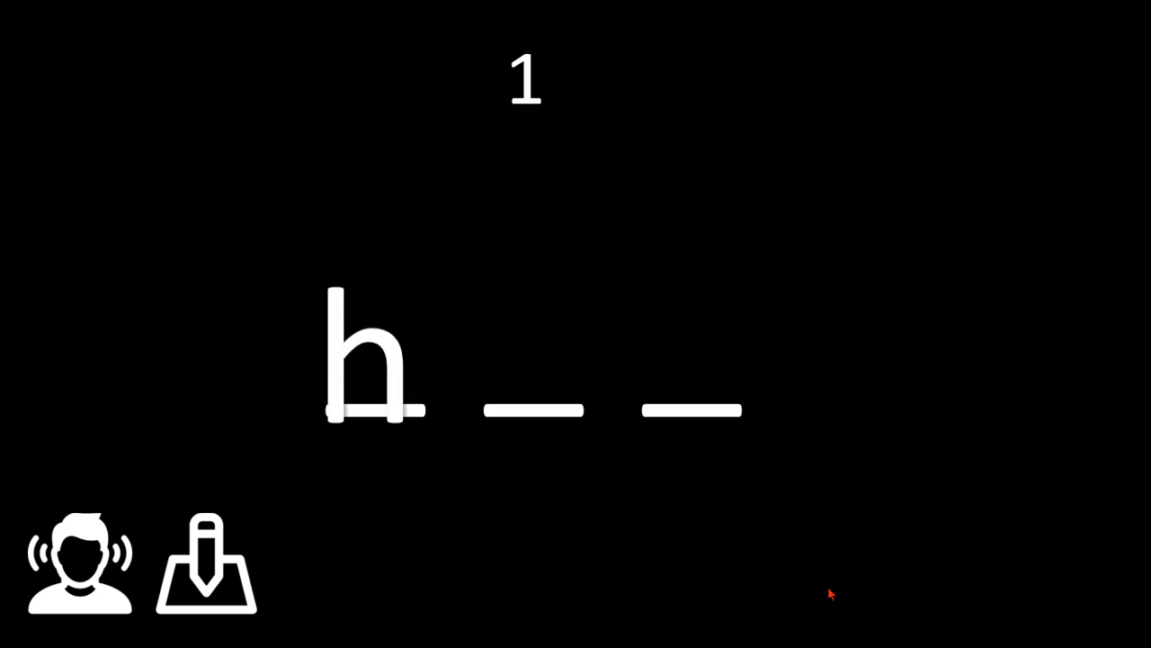
type("e")
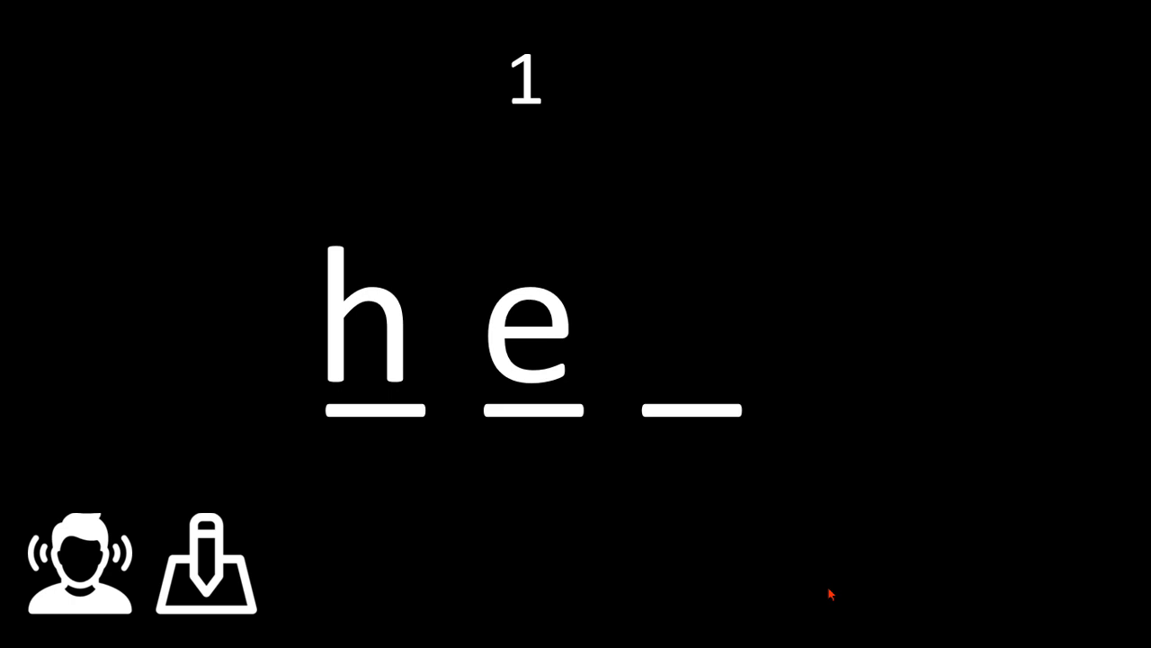
type("n")
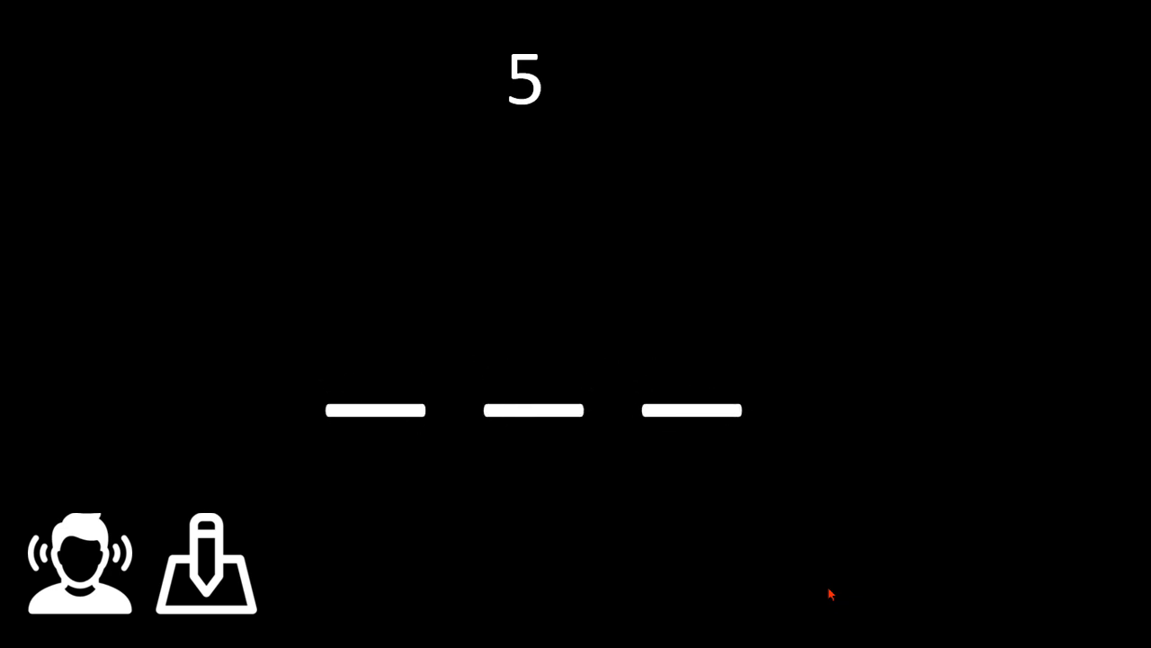
type("e")
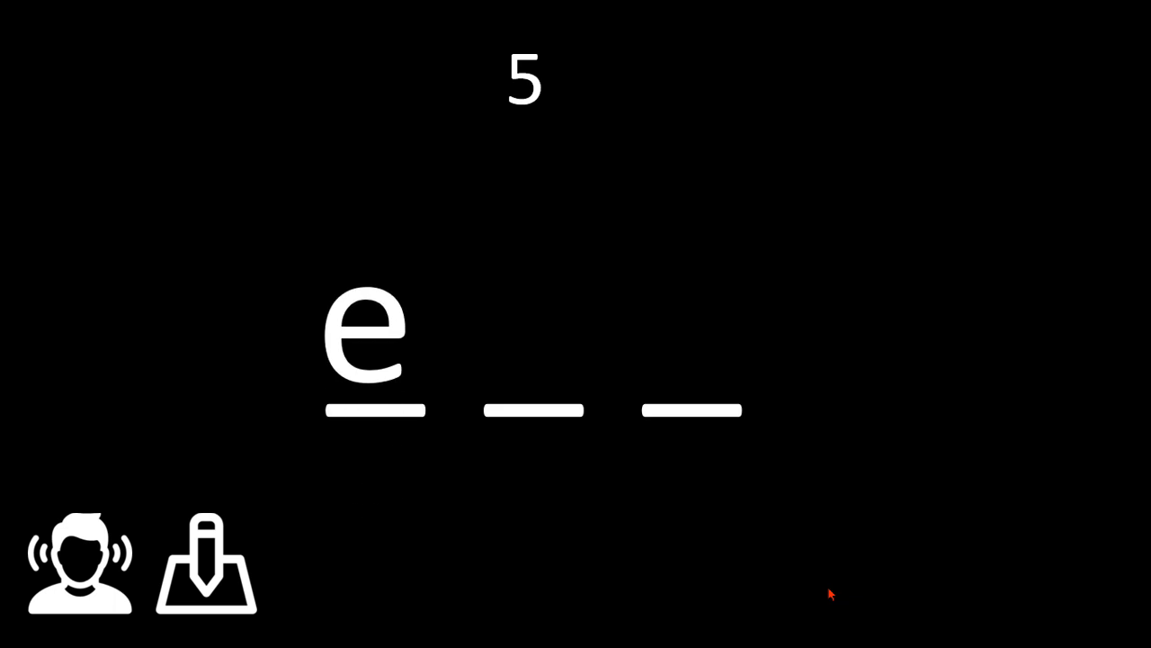